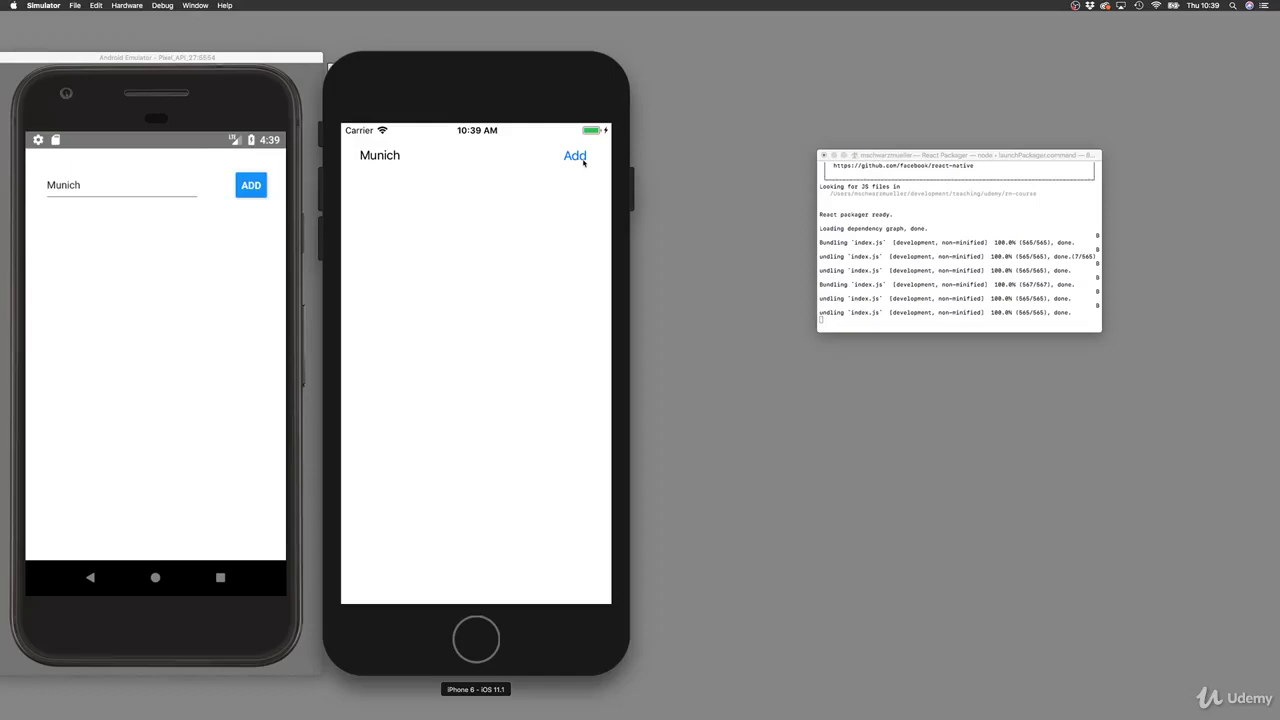
# Open the Munich place's detail modal showing its beach photo, delete icon and Close button
pyautogui.click(379, 155)
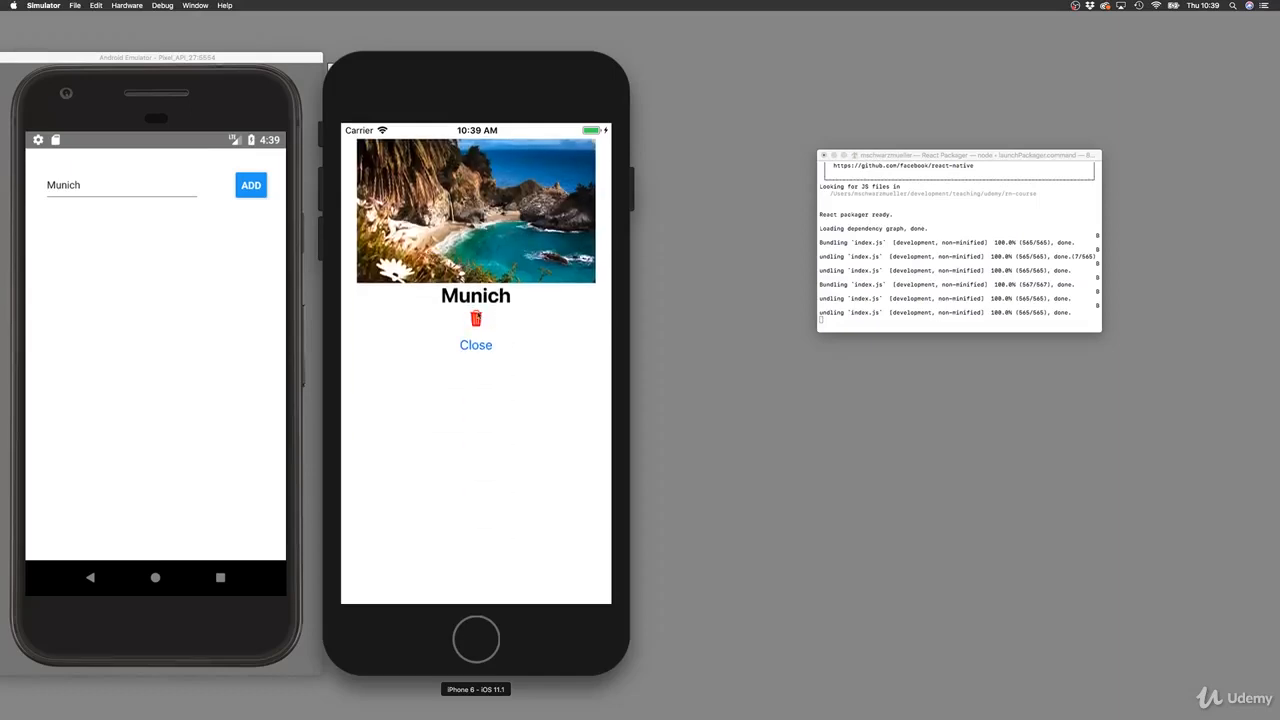